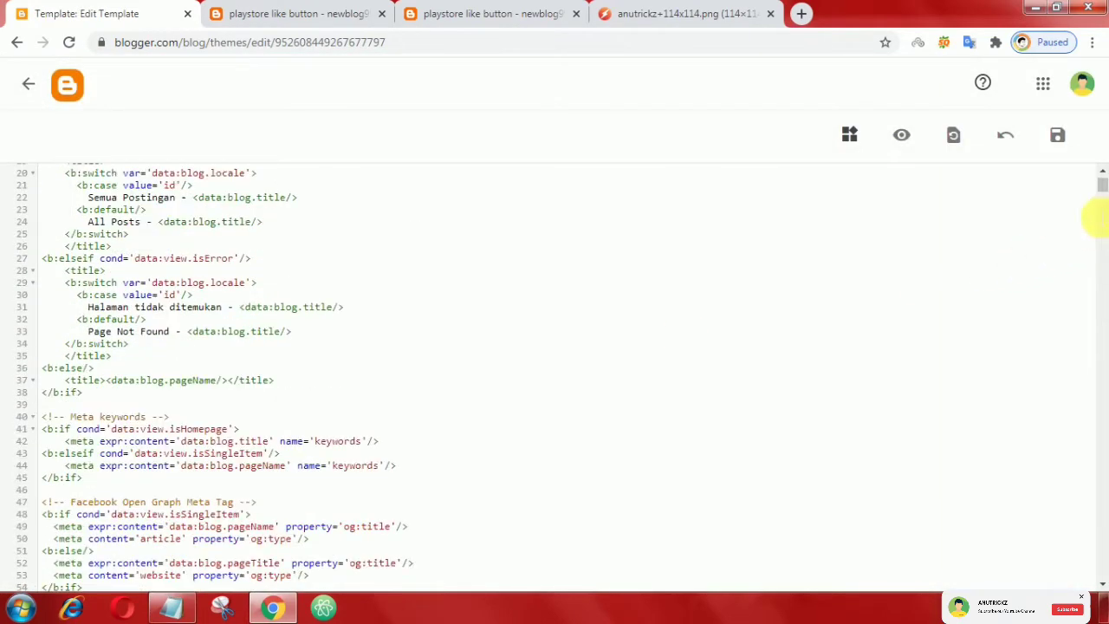
# - Paste the GET IT ON button CSS above </head> and save the theme
pyautogui.scroll(-3)
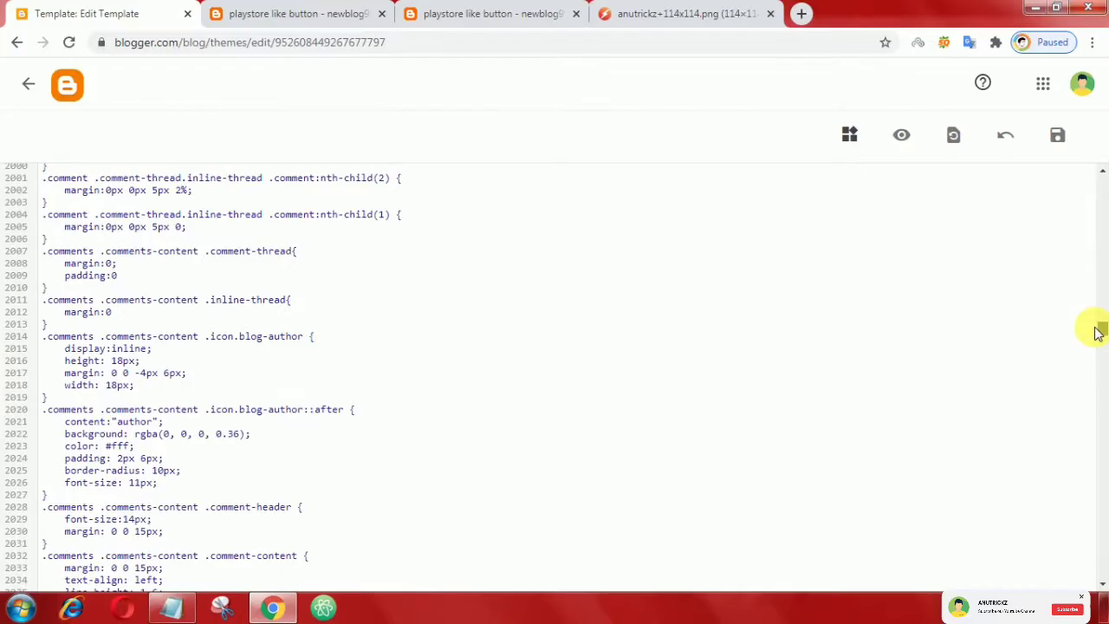
pyautogui.scroll(-3)
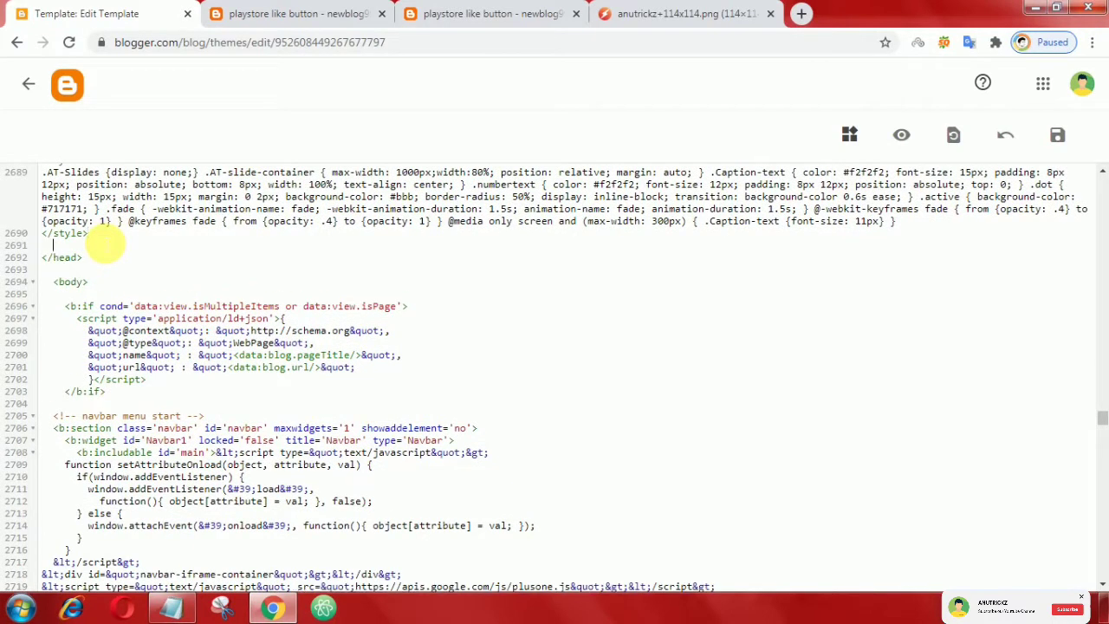
pyautogui.rightClick(78, 258)
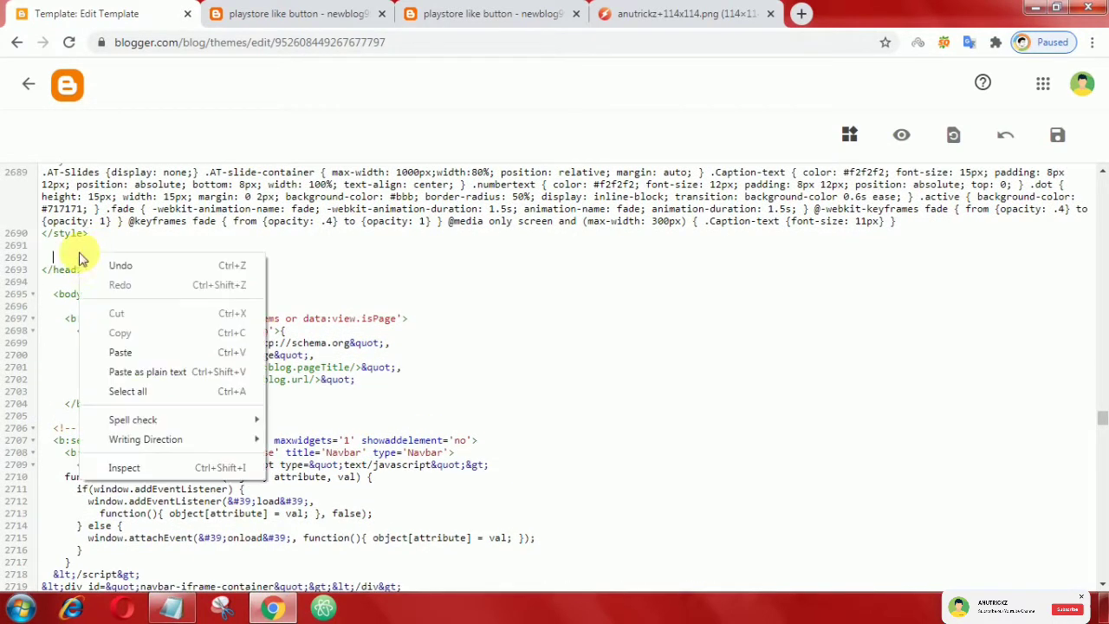
pyautogui.click(120, 352)
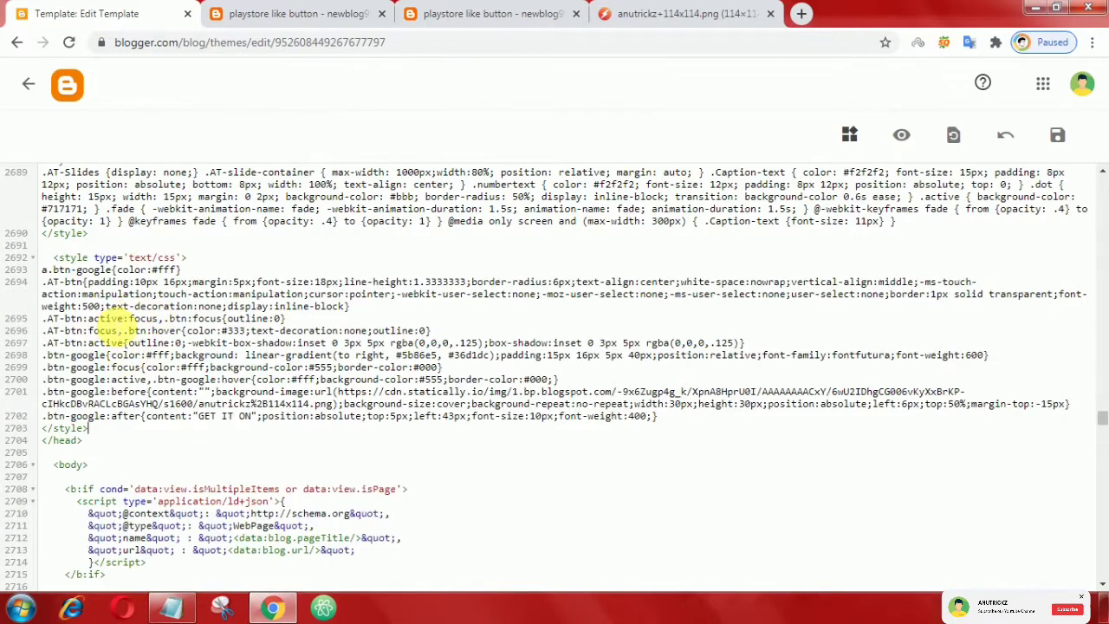
pyautogui.click(1057, 134)
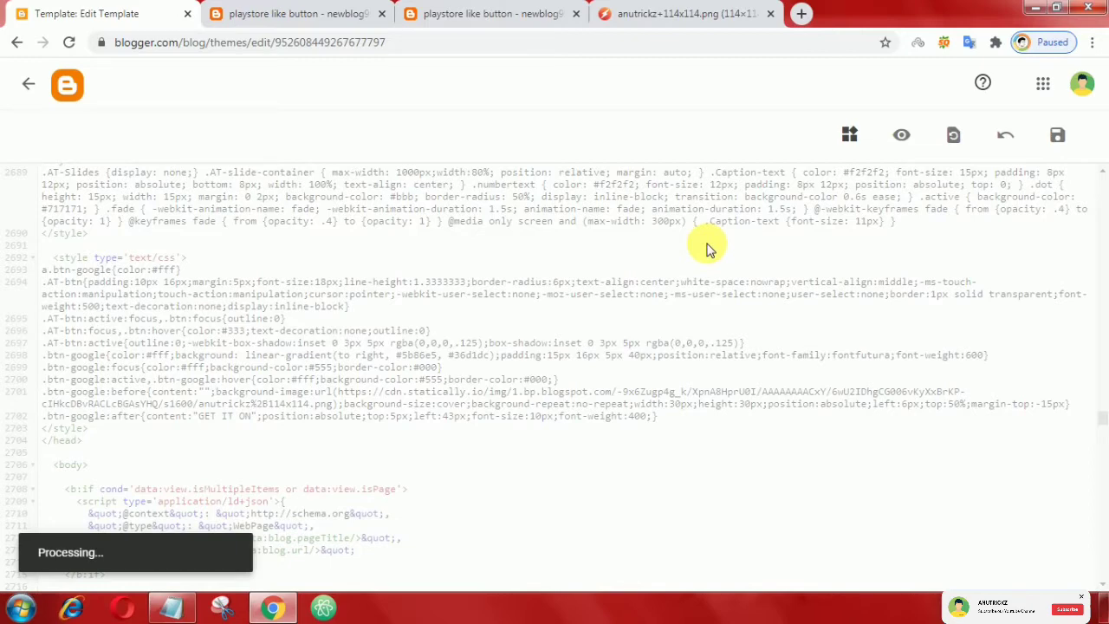
pyautogui.click(1057, 134)
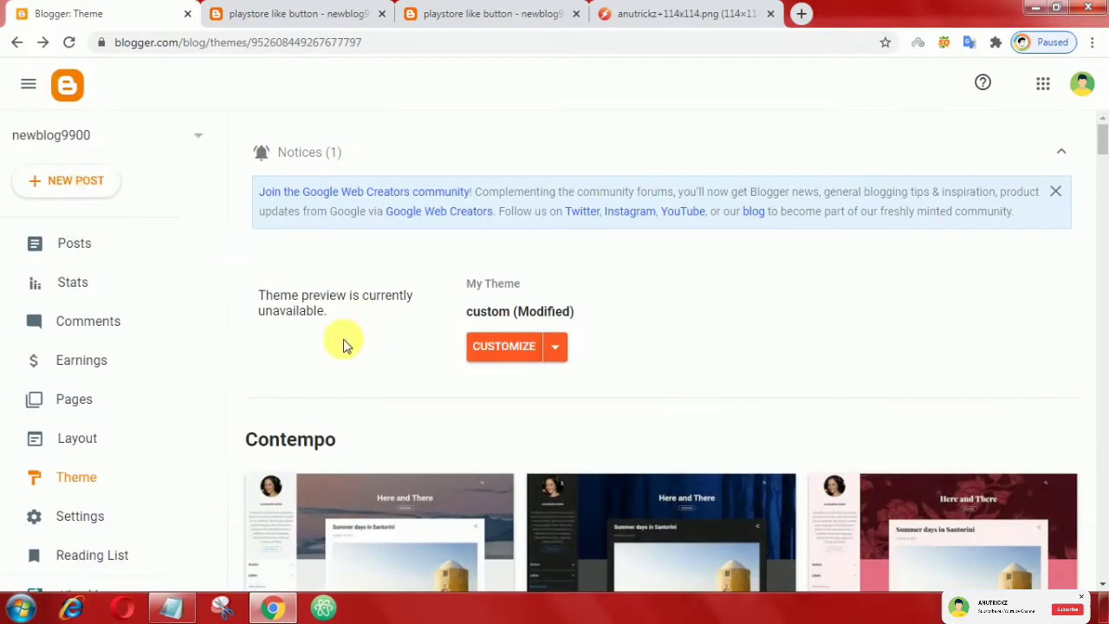
# - Open the HONOR PowerBank post's HTML and place the cursor above the FAQ details
pyautogui.click(74, 243)
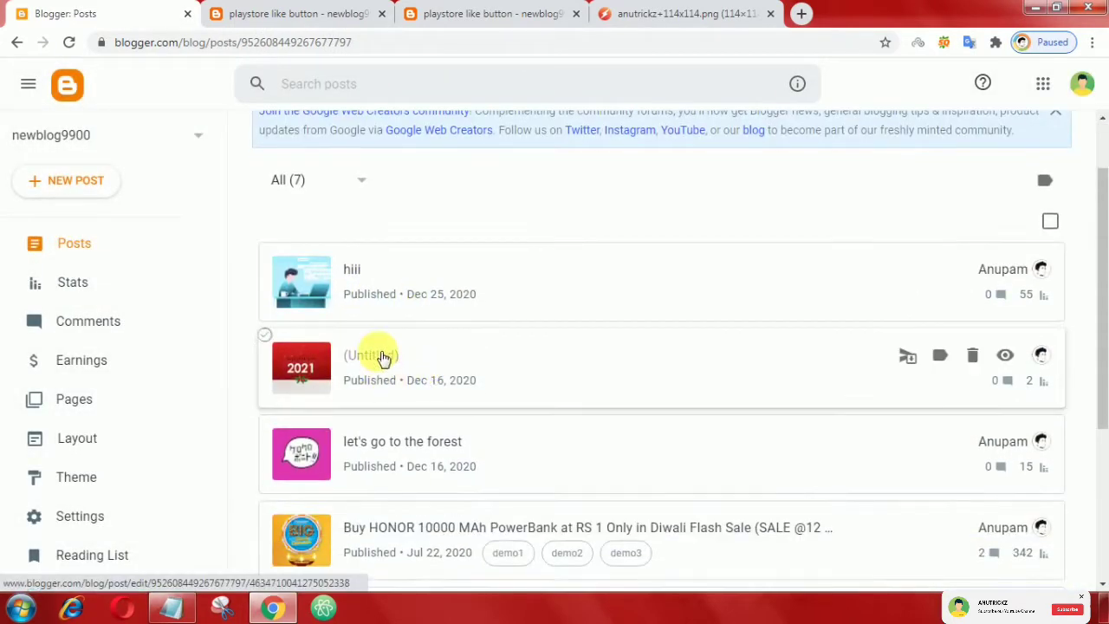
pyautogui.scroll(-3)
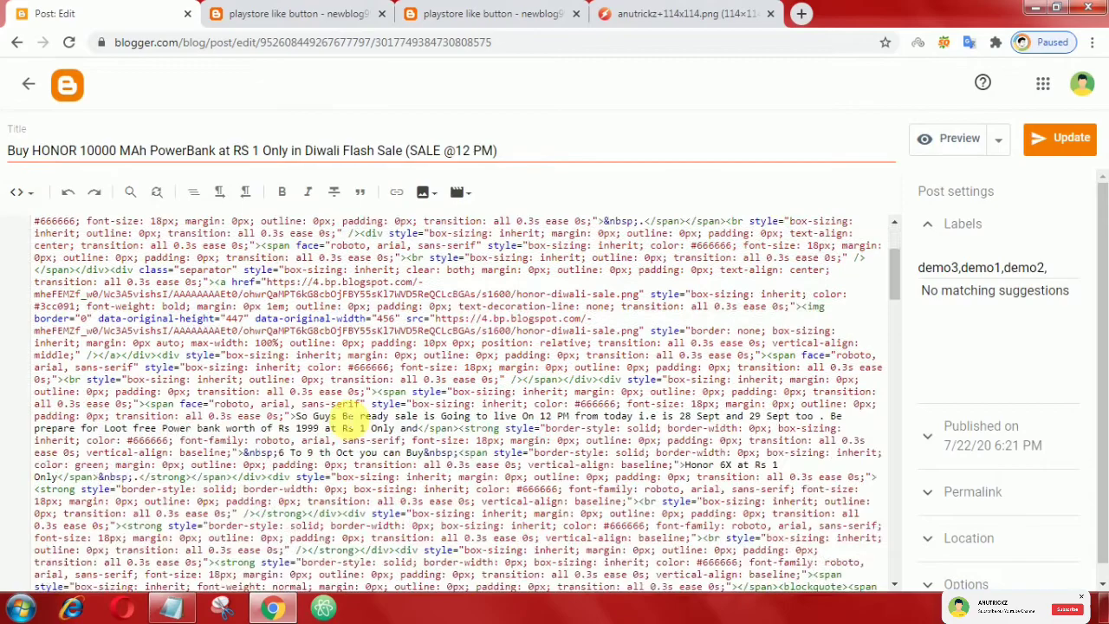
pyautogui.scroll(-3)
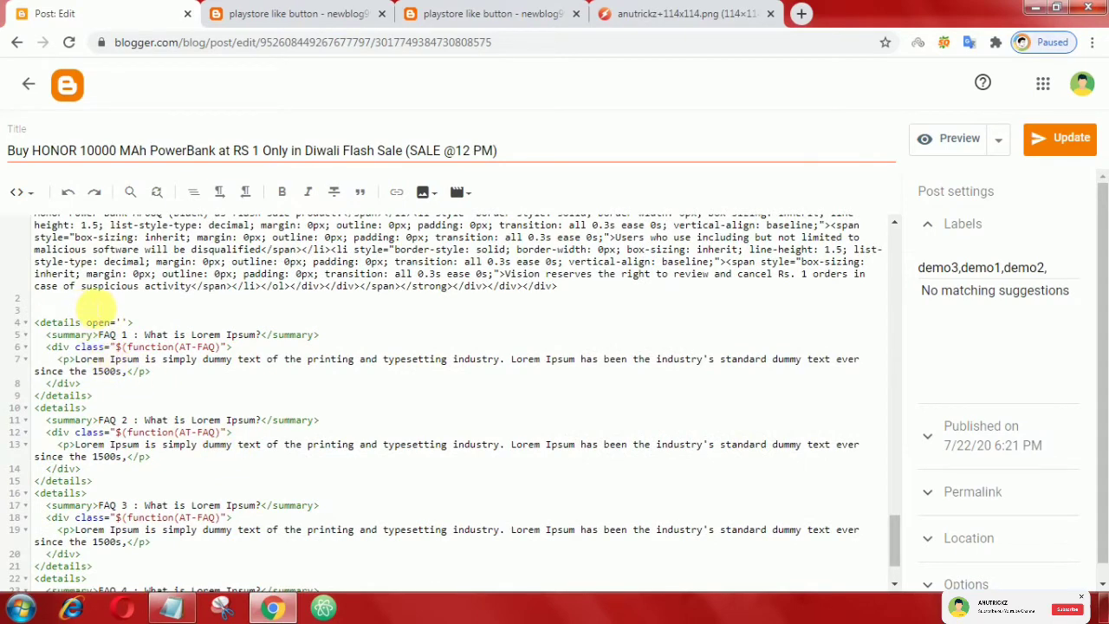
pyautogui.click(171, 606)
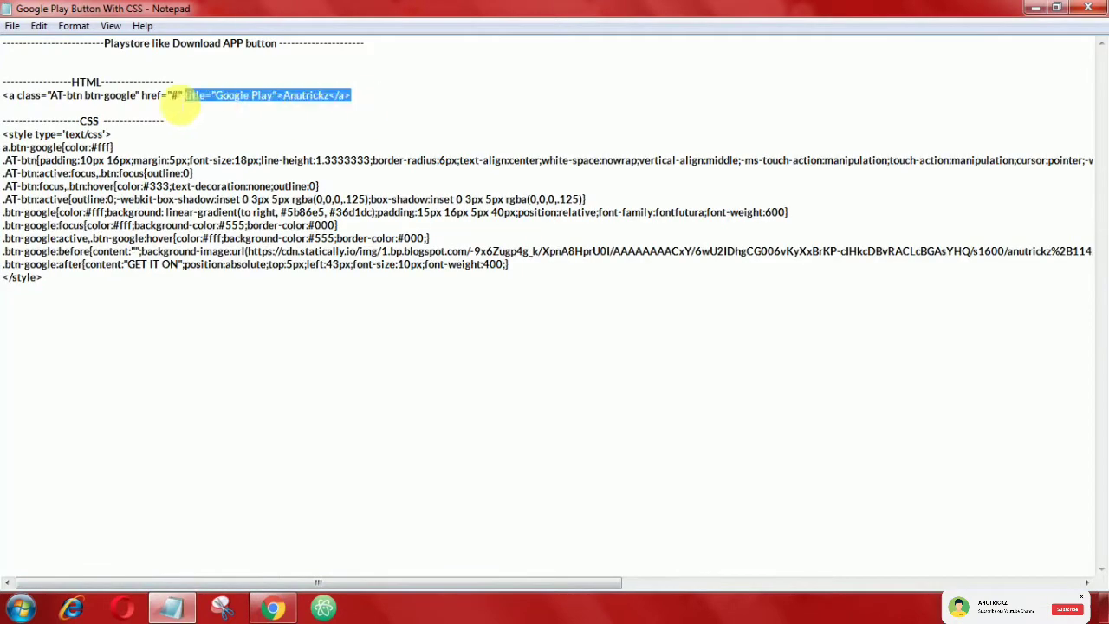
# - Copy the button's <a> anchor markup from Notepad
pyautogui.rightClick(182, 96)
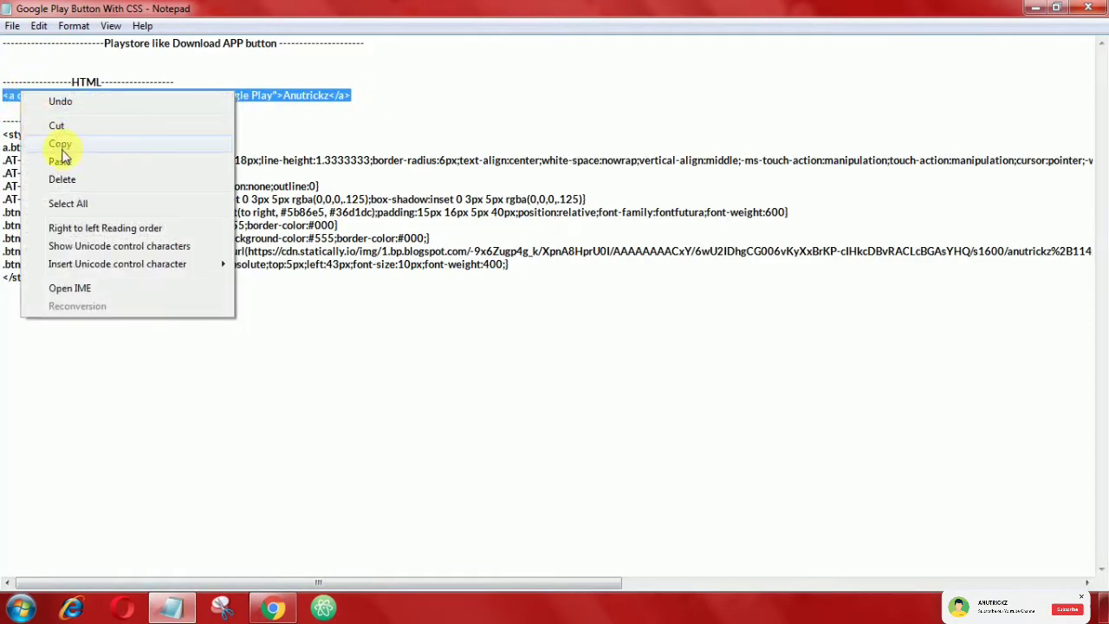
pyautogui.click(60, 144)
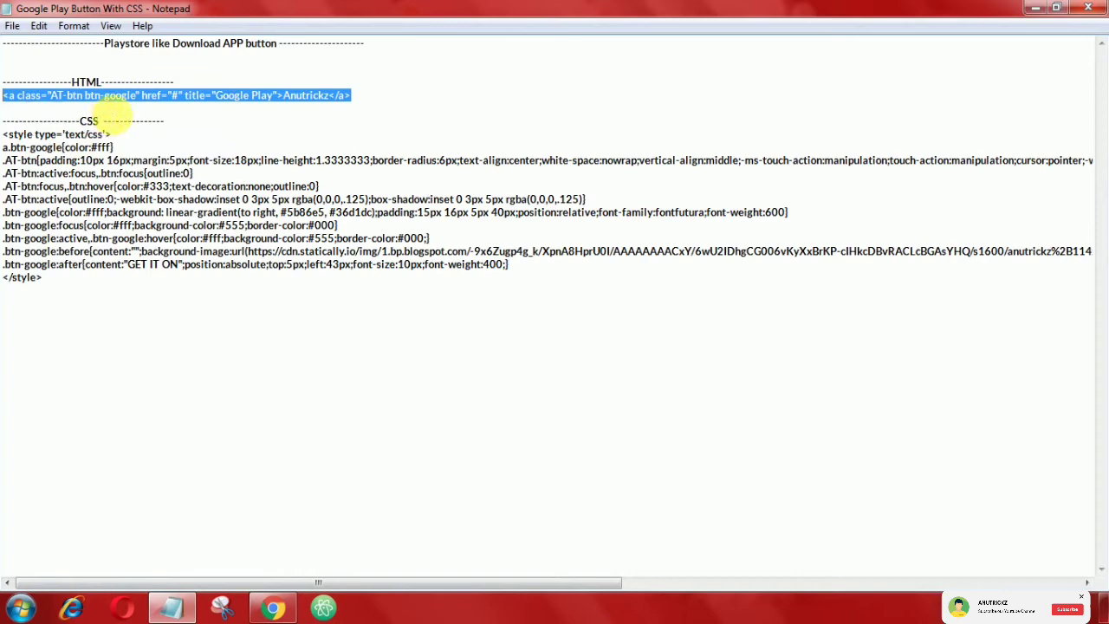
pyautogui.click(272, 606)
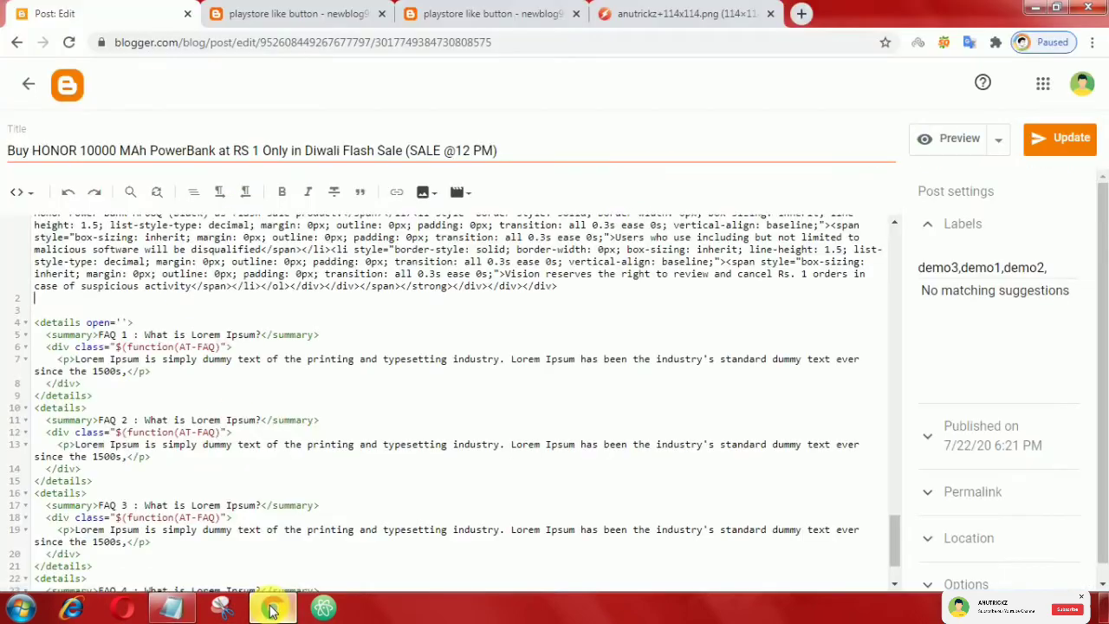
# - Paste the anchor markup into the post's HTML view on the blank line
pyautogui.click(15, 191)
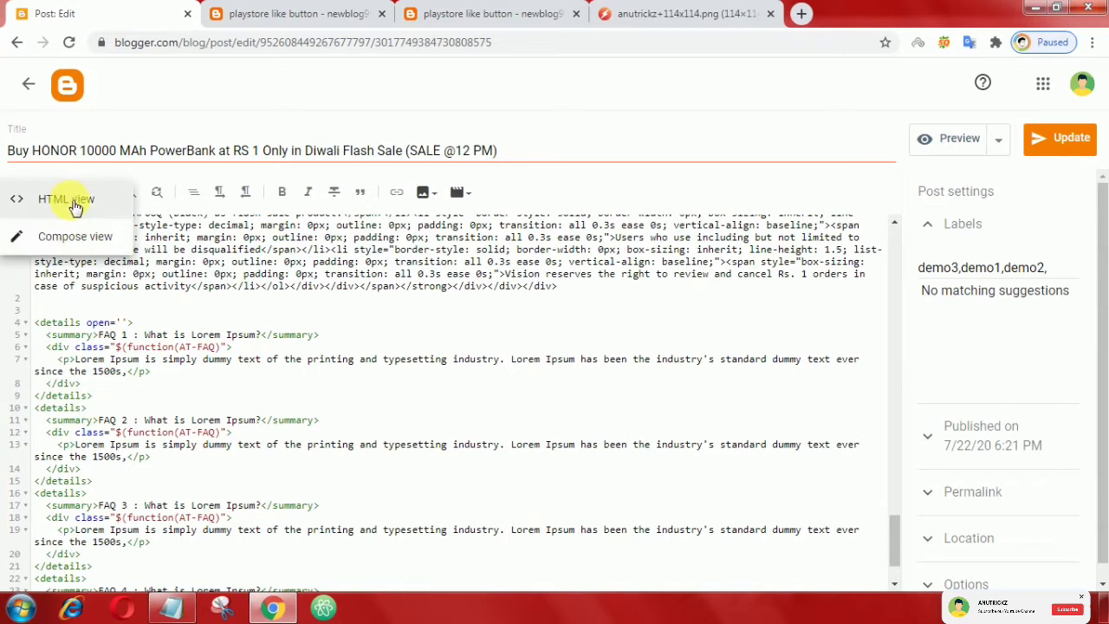
pyautogui.click(65, 200)
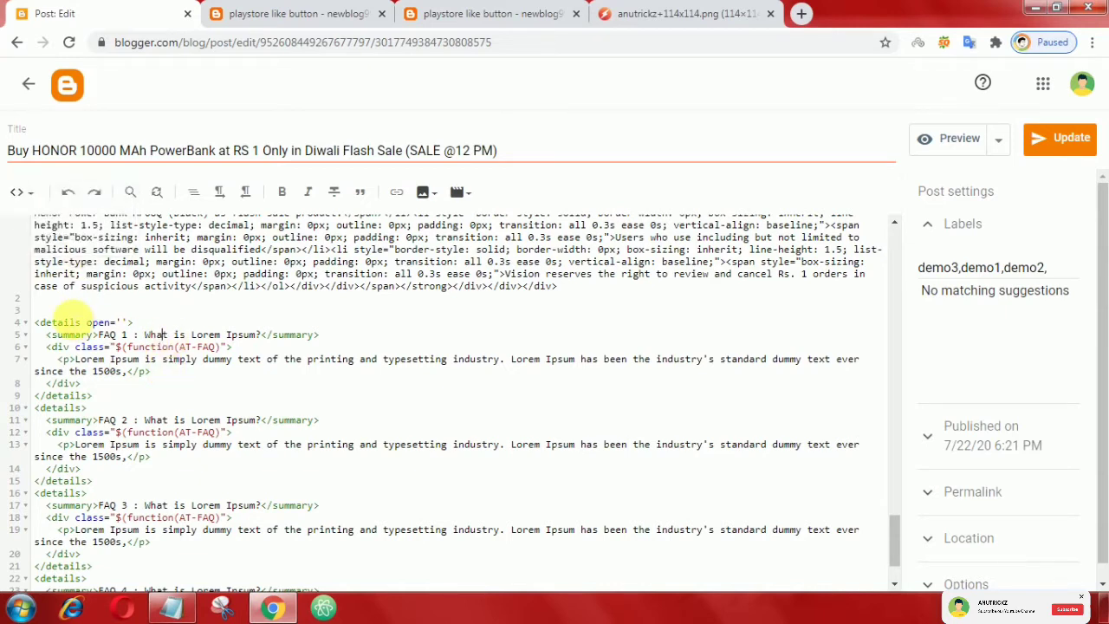
pyautogui.rightClick(78, 312)
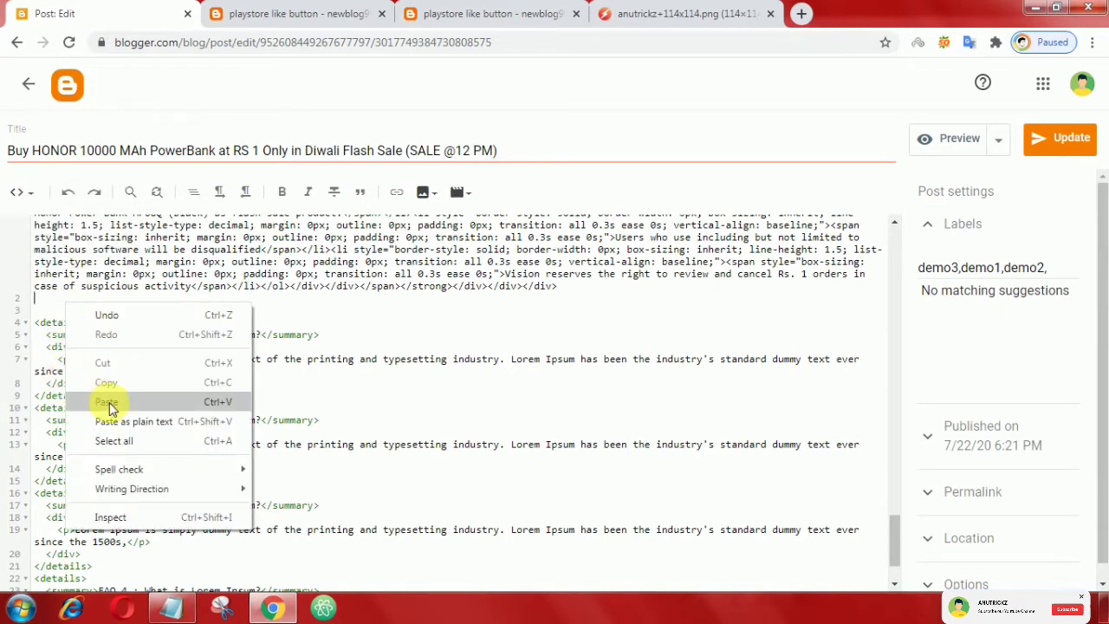
pyautogui.click(106, 401)
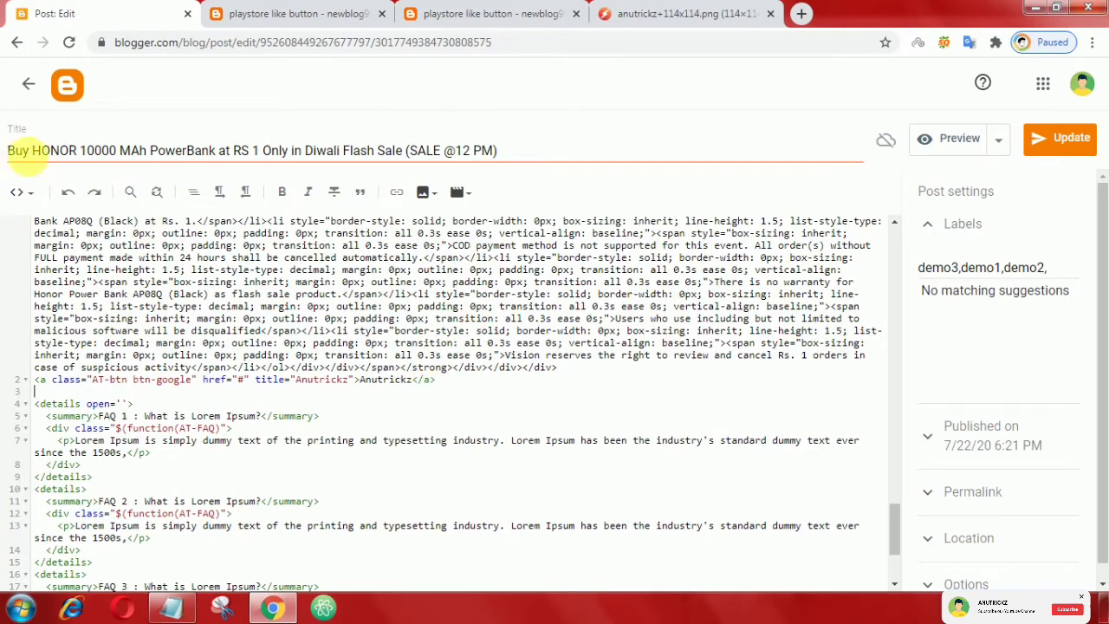
# - Check the Anutrickz link above the FAQ in Compose view, then preview the post
pyautogui.click(18, 191)
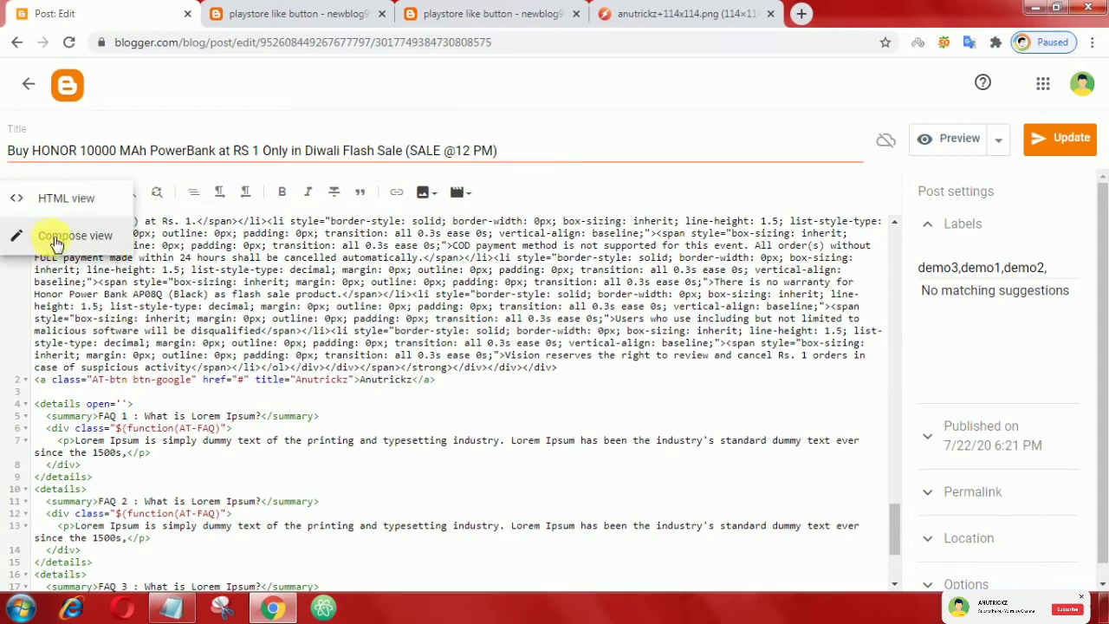
pyautogui.click(75, 236)
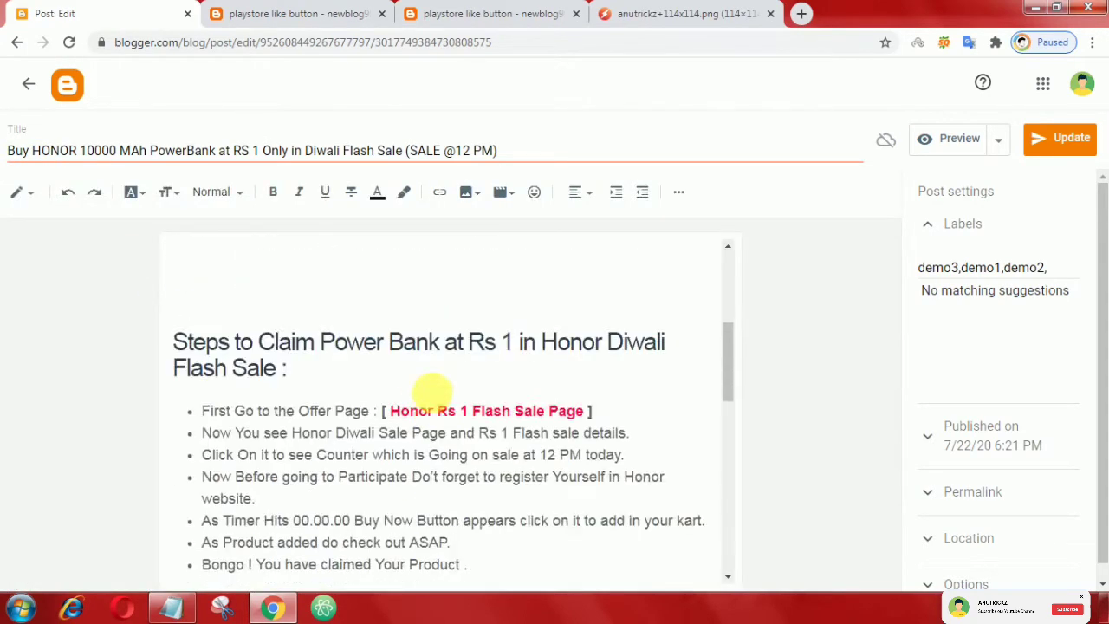
pyautogui.scroll(-3)
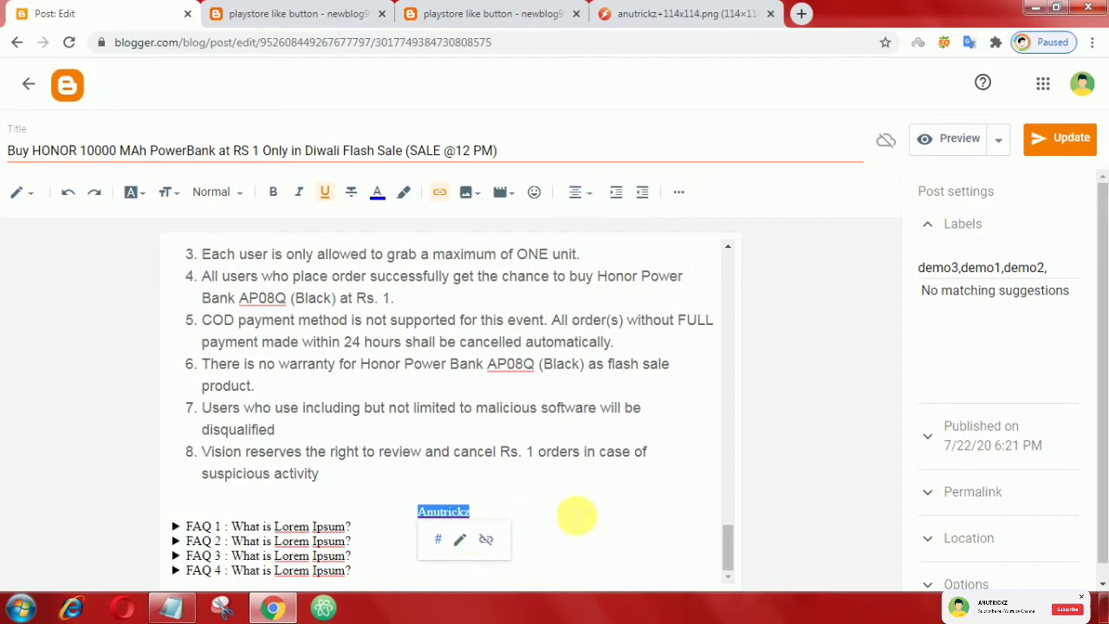
pyautogui.click(1059, 139)
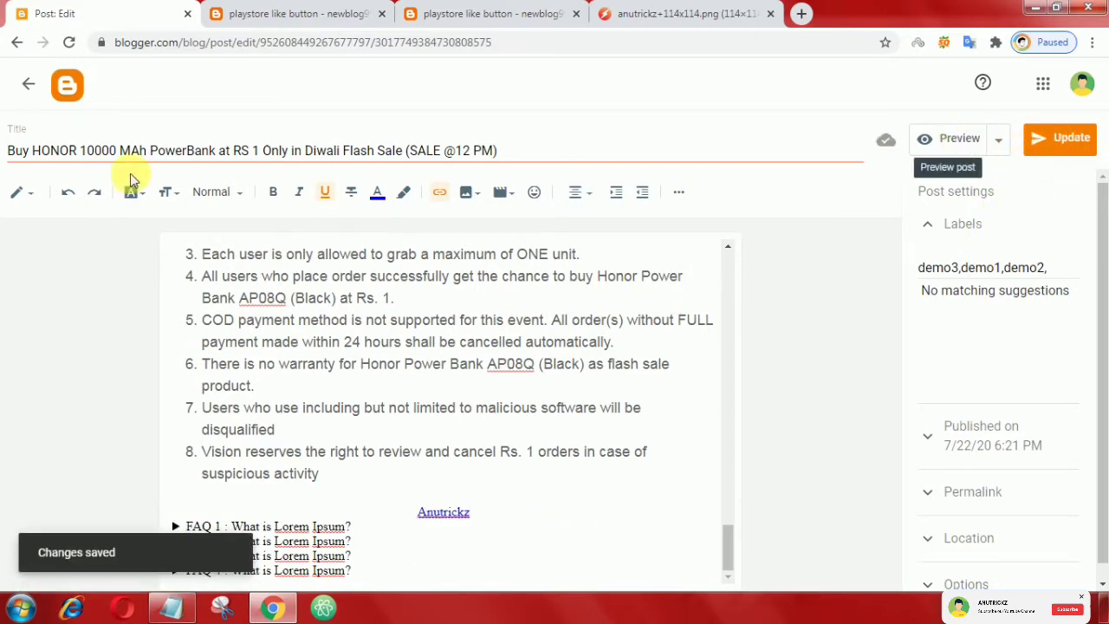
pyautogui.click(28, 83)
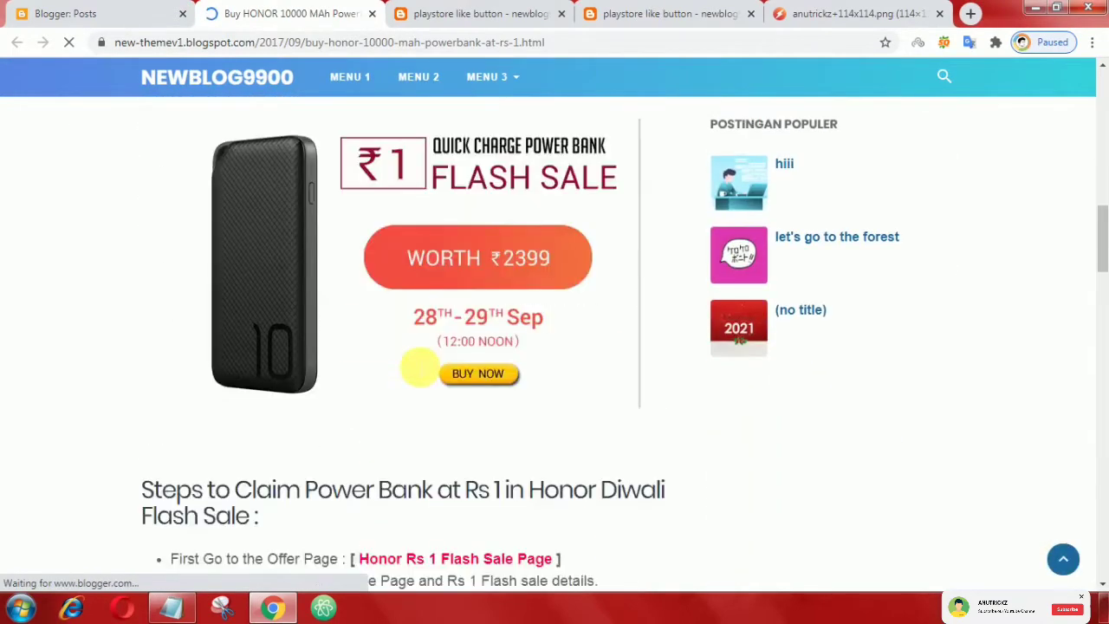
# - Scroll the live post to view the styled 'Get it on Anutrickz' button
pyautogui.scroll(-3)
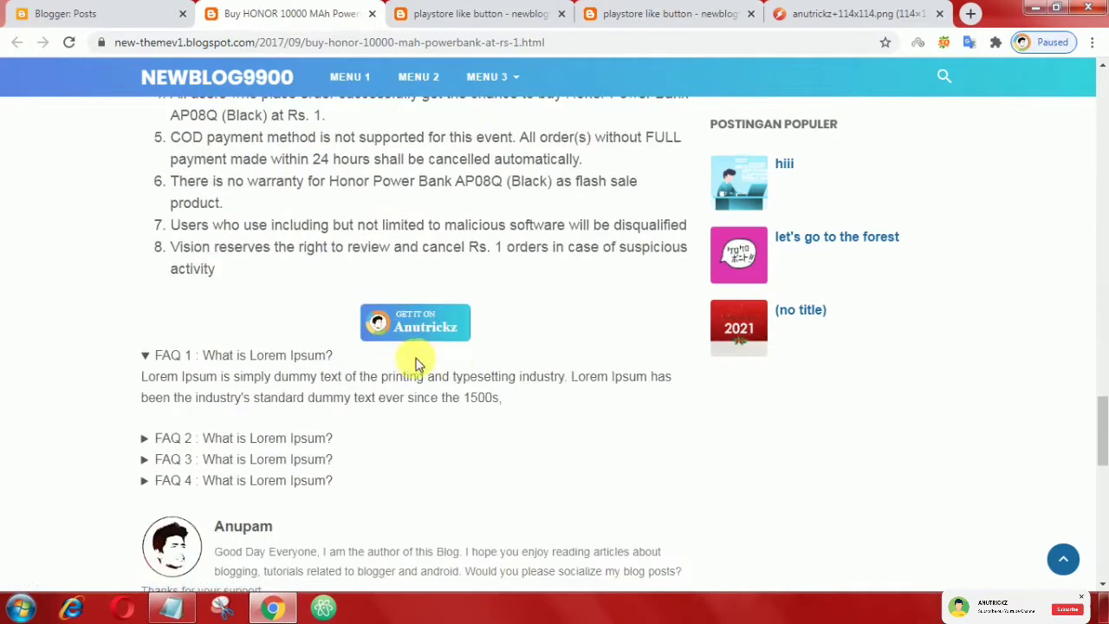
pyautogui.moveTo(415, 326)
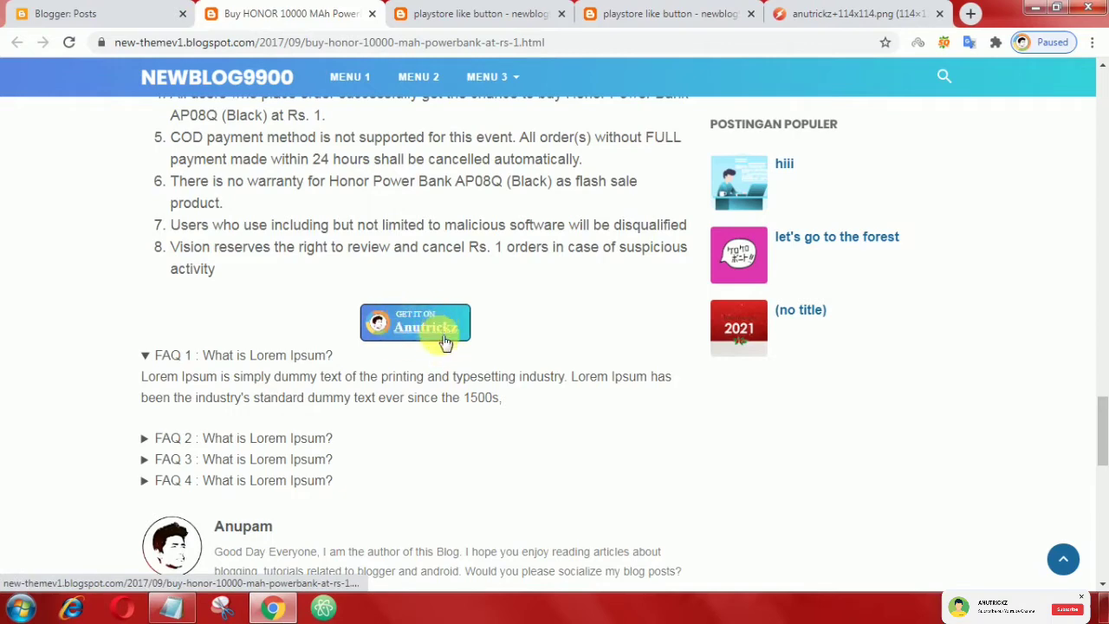
pyautogui.moveTo(433, 327)
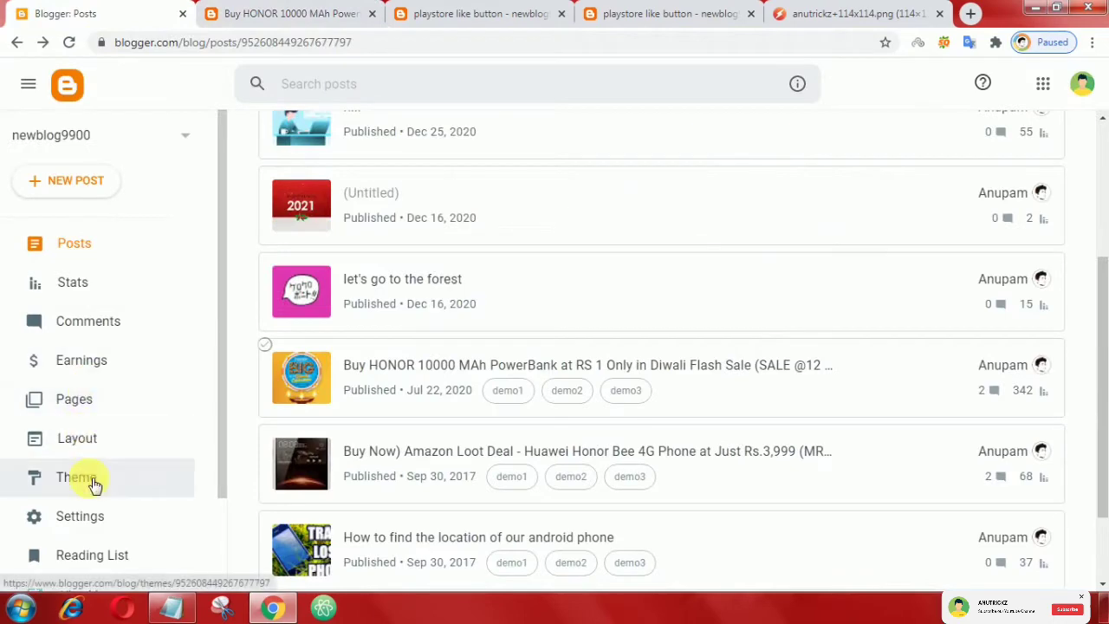
# - Open the theme's Edit HTML and scroll to the .AT-btn style block
pyautogui.click(76, 476)
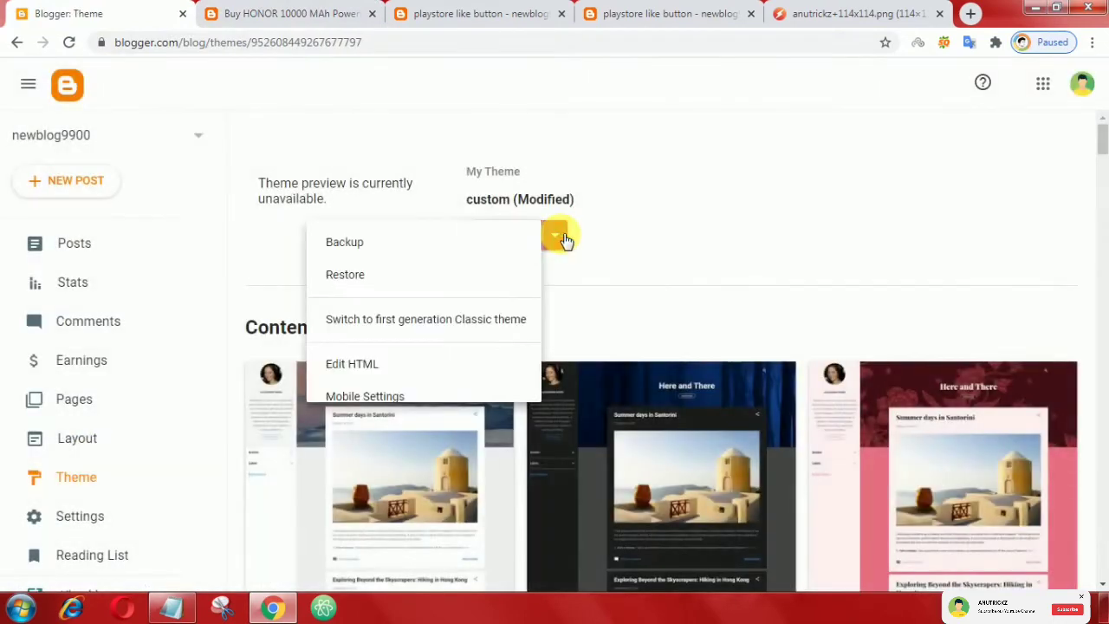
pyautogui.click(352, 362)
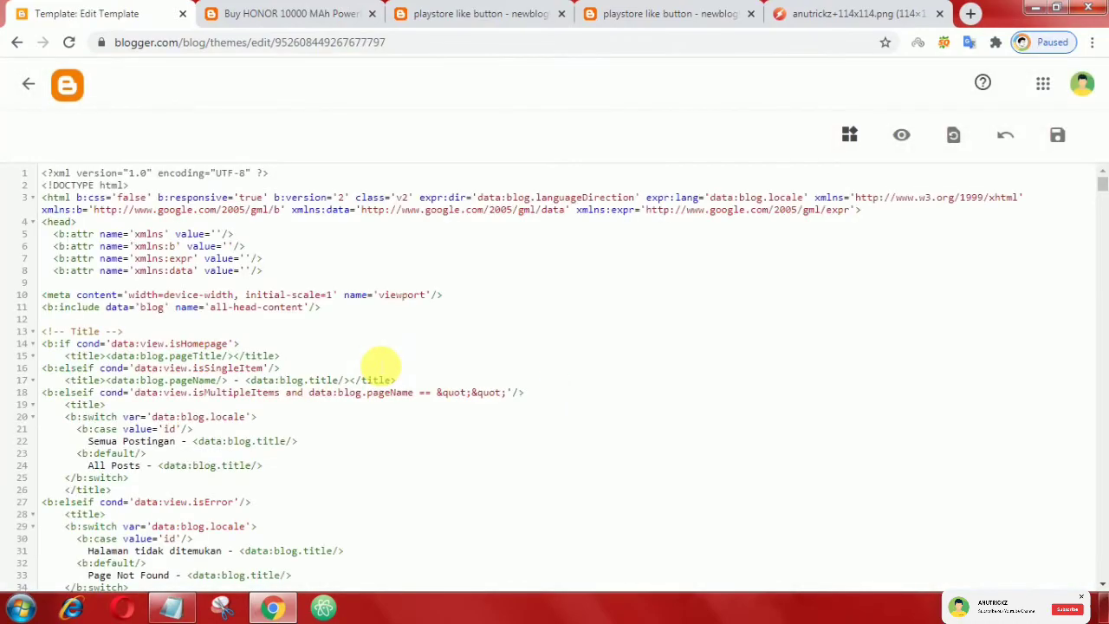
pyautogui.scroll(-3)
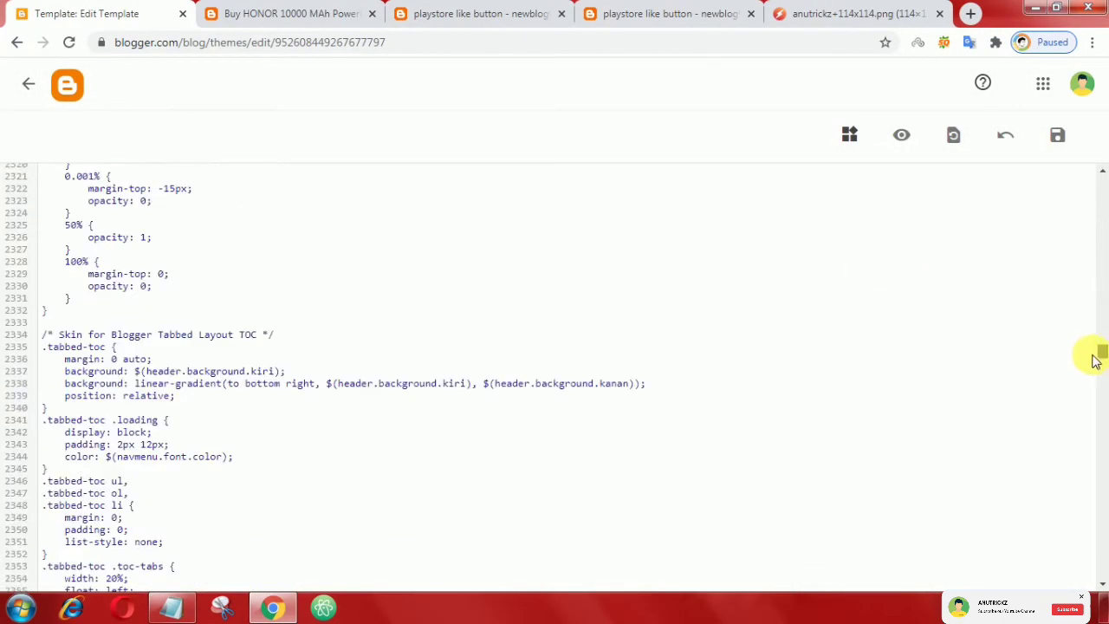
pyautogui.scroll(-3)
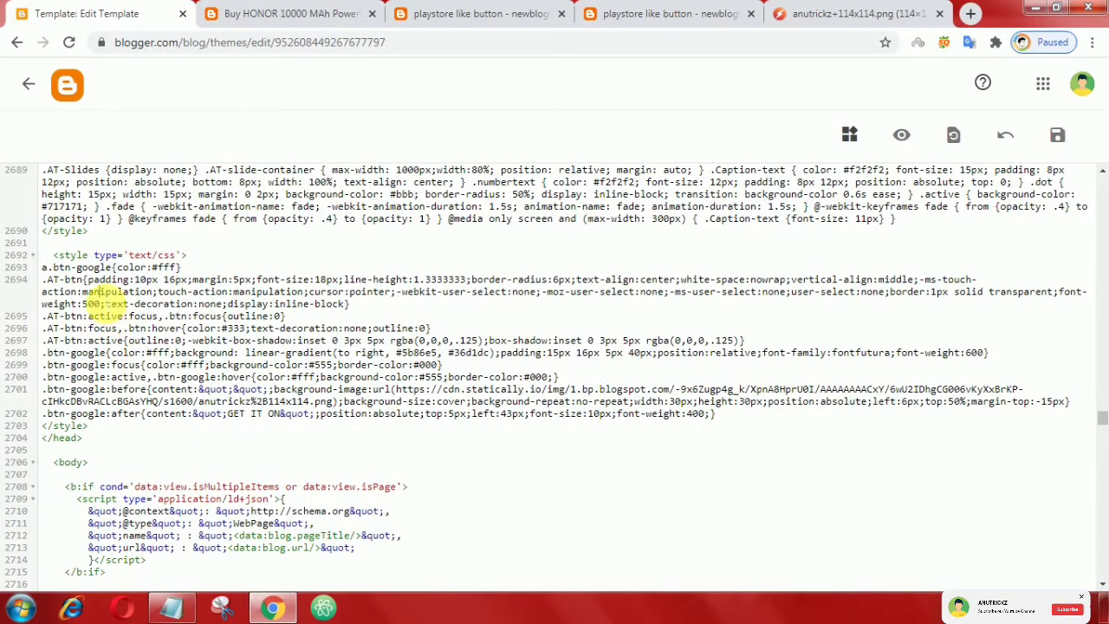
# - Set .btn-google's background to solid #222 instead of the gradient and save
pyautogui.scroll(-3)
pyautogui.write('222')
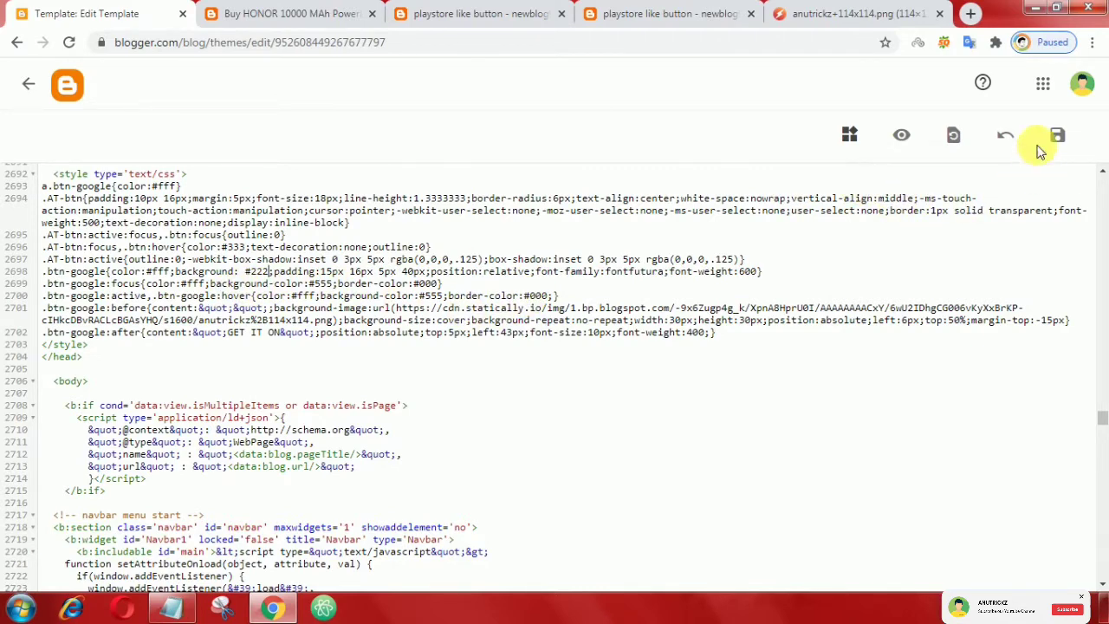
pyautogui.click(1057, 134)
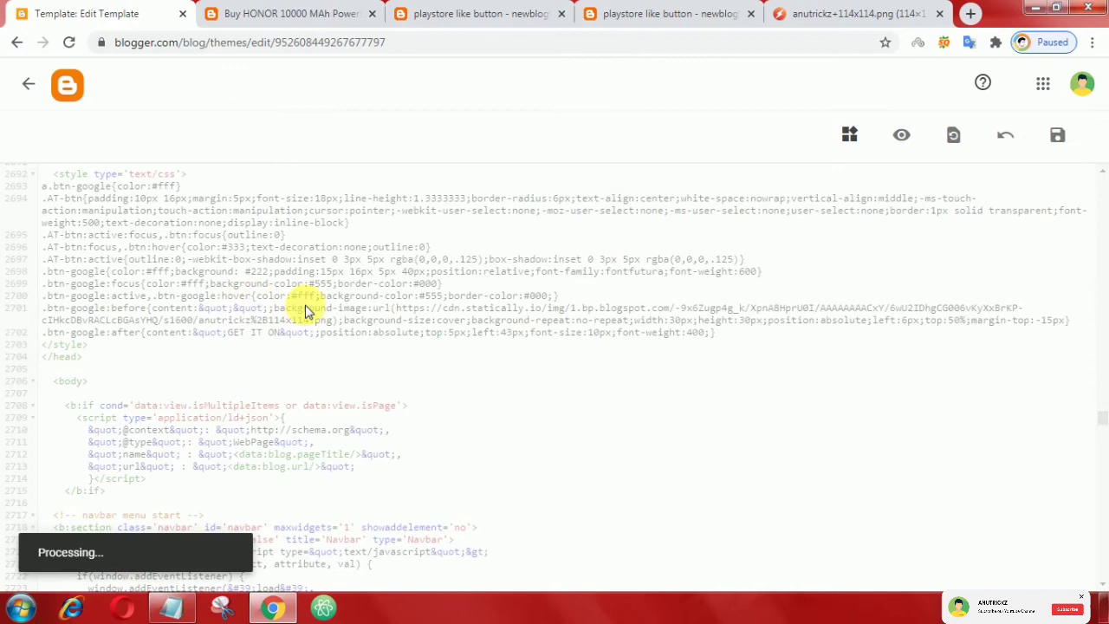
pyautogui.moveTo(290, 13)
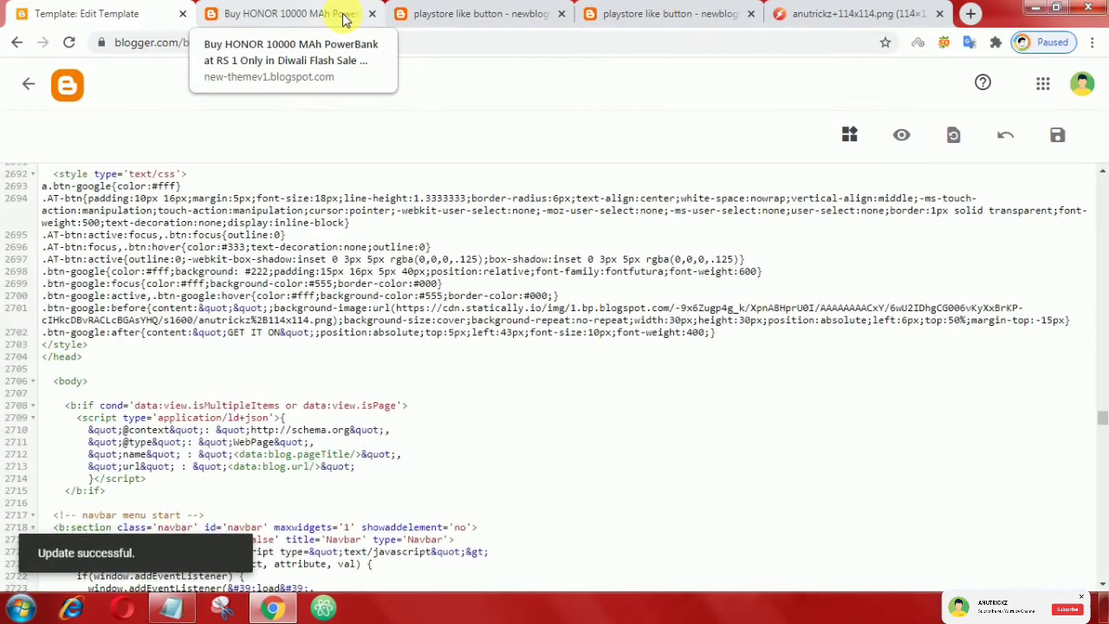
# - Reload the live post and test the now-dark GET IT ON button
pyautogui.click(291, 13)
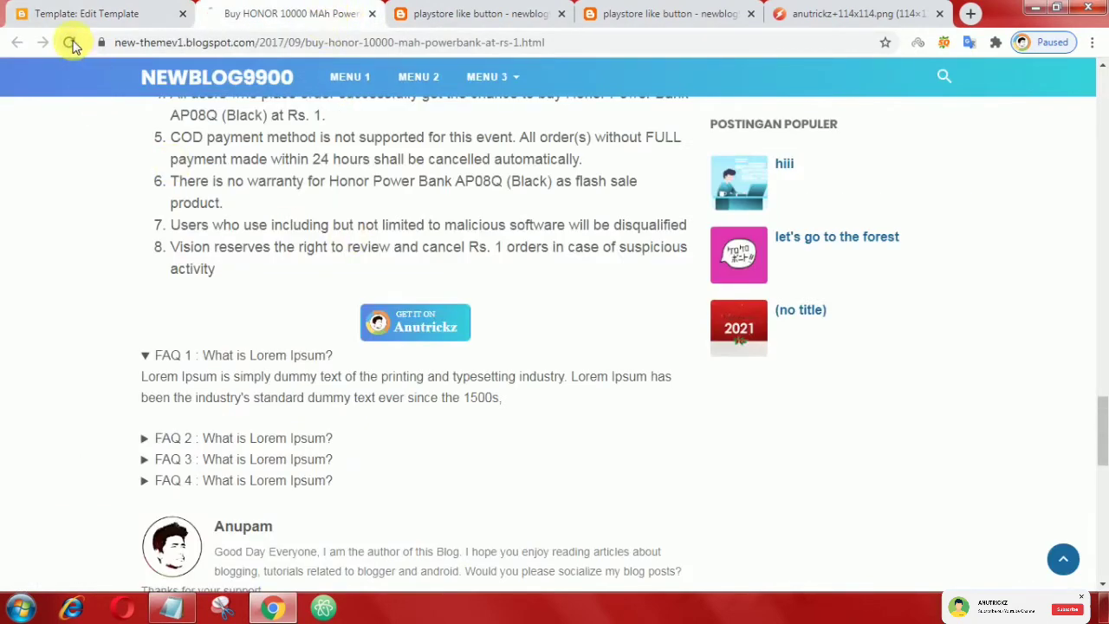
pyautogui.click(73, 42)
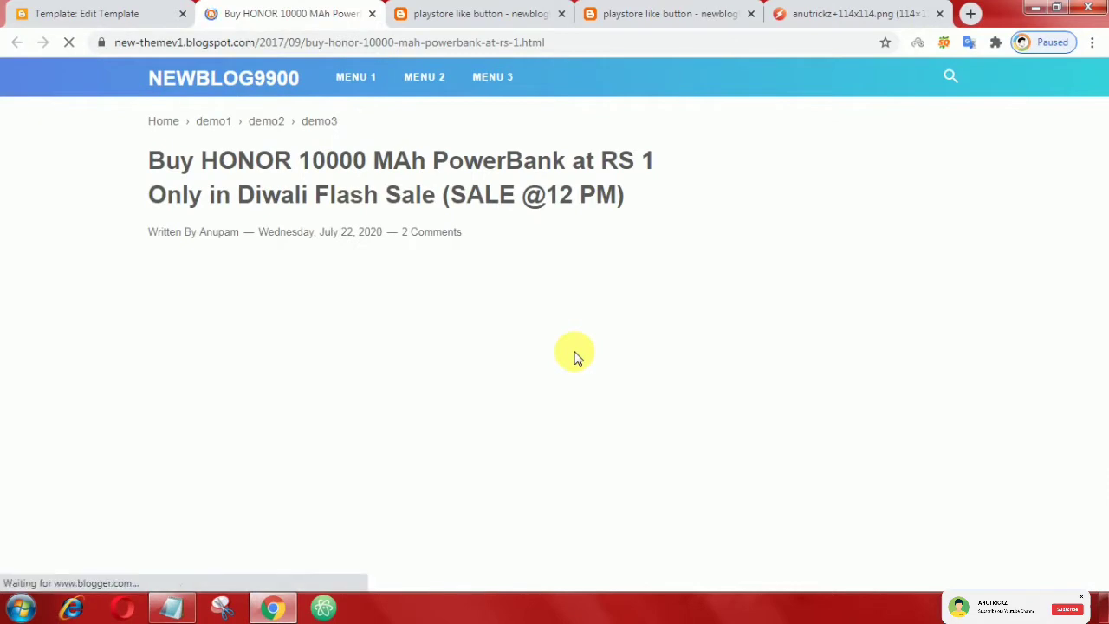
pyautogui.scroll(-3)
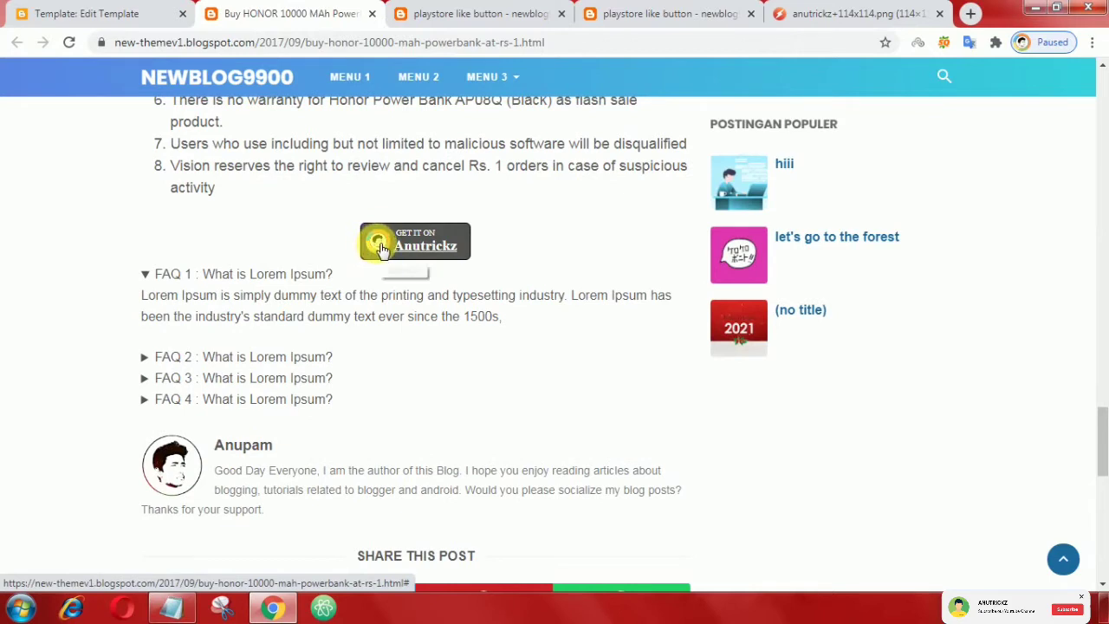
pyautogui.click(414, 240)
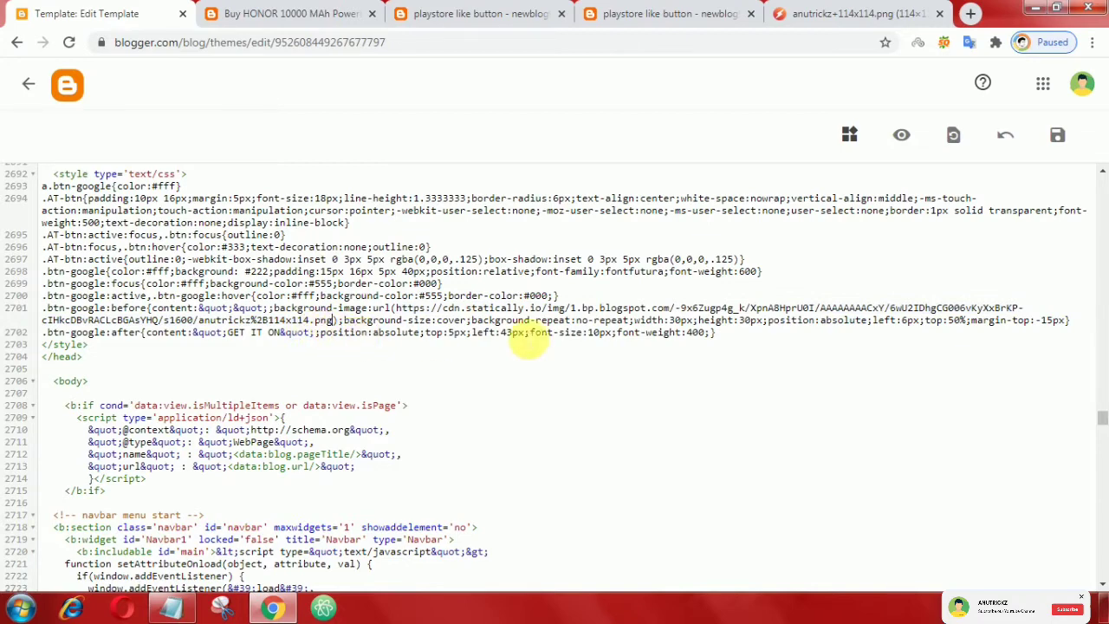
# - Save the theme again and switch back to the post tab
pyautogui.click(1056, 134)
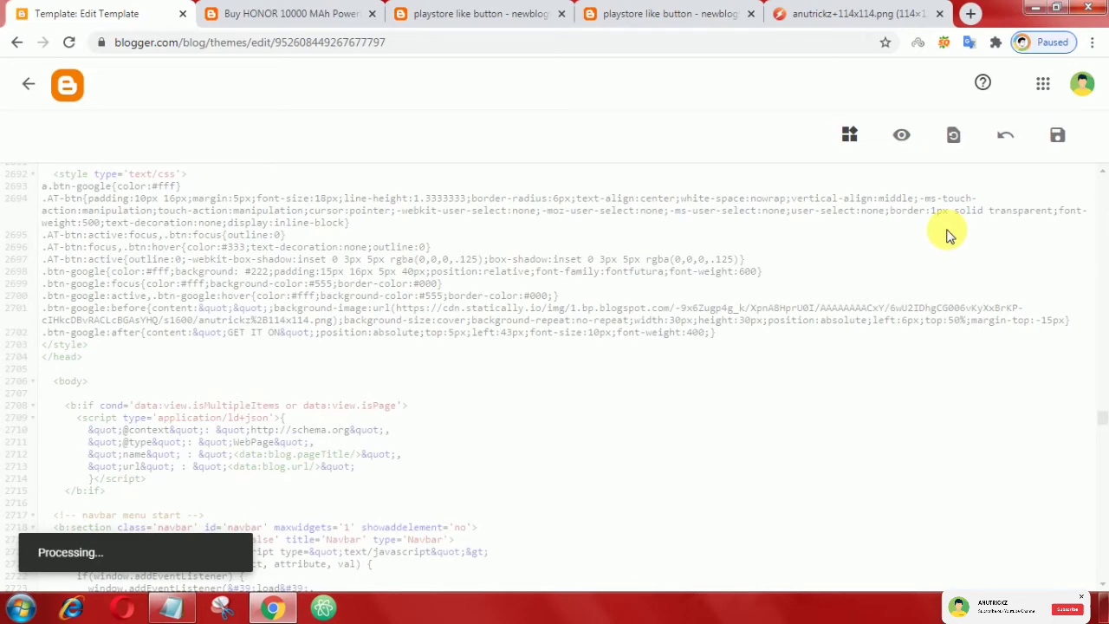
pyautogui.click(285, 13)
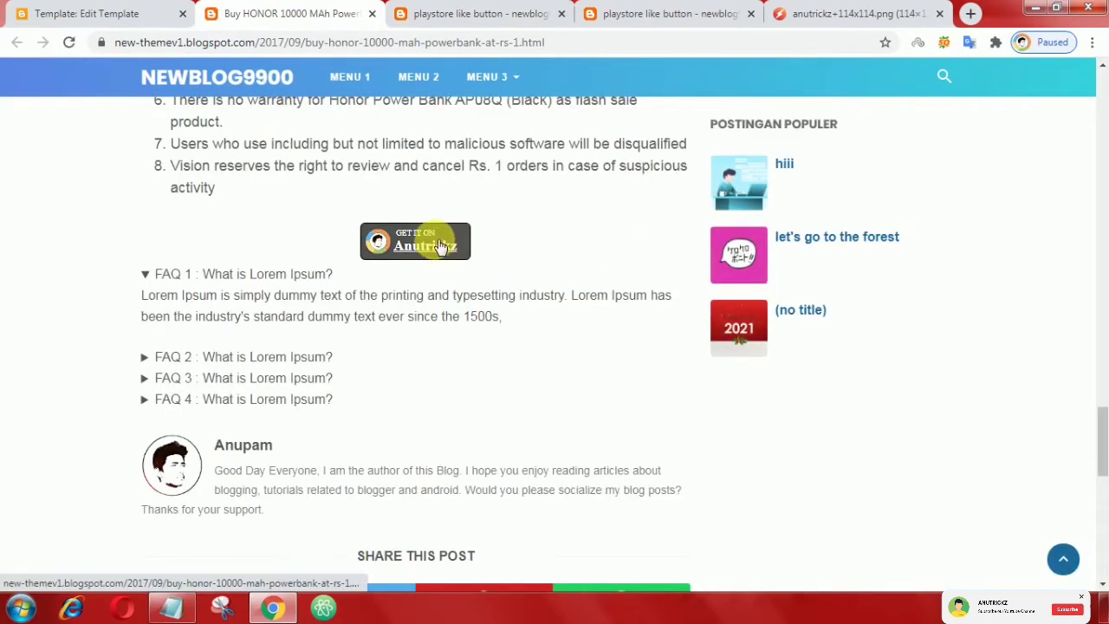
pyautogui.moveTo(345, 240)
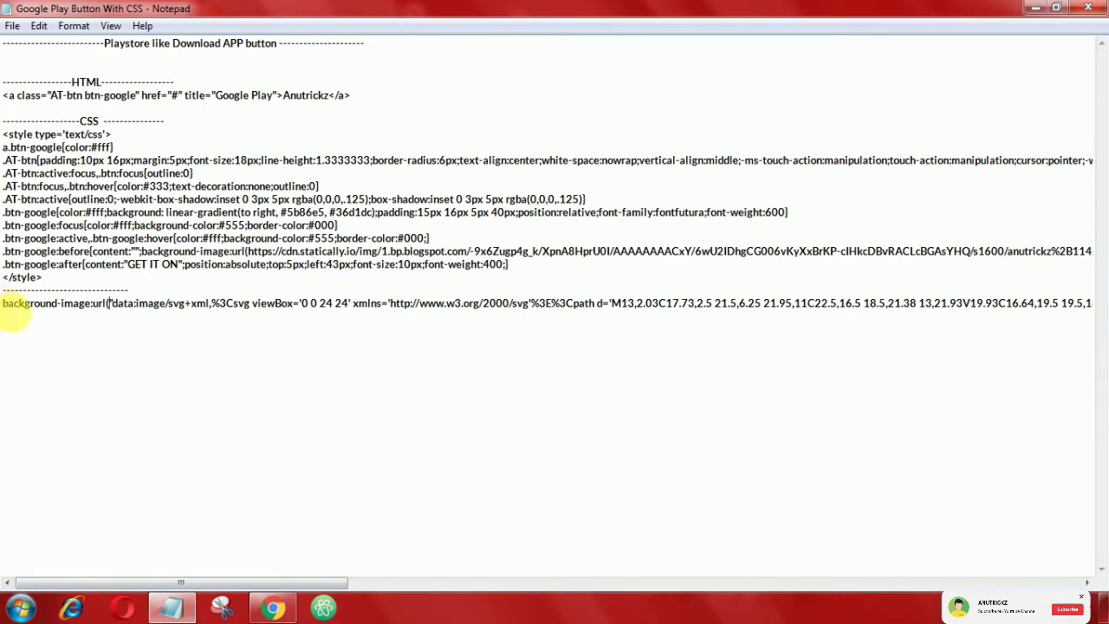
# - Swap the PNG icon URL for the inline SVG data image, then return to the post
pyautogui.doubleClick(26, 303)
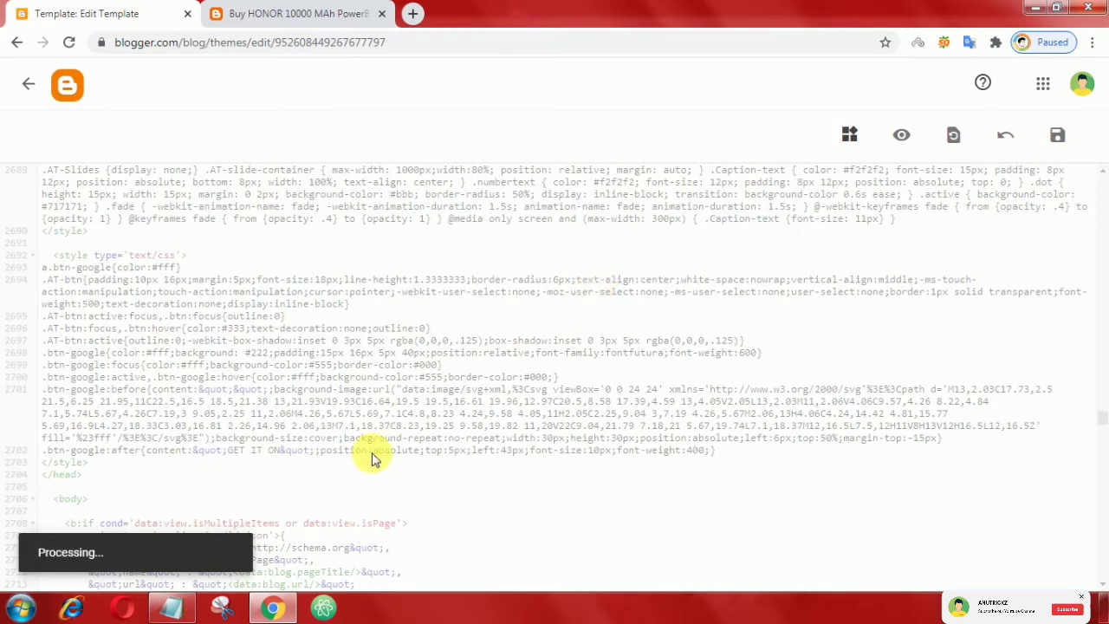
pyautogui.click(294, 13)
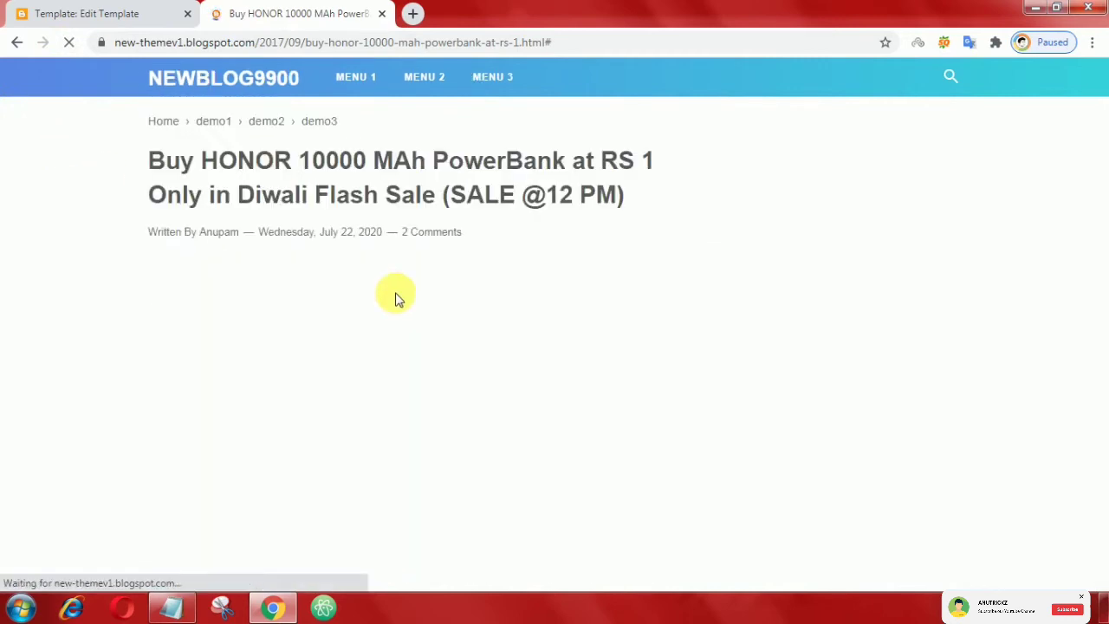
# - Scroll the reloaded post down to the dark Anutrickz GET IT ON button with its SVG icon
pyautogui.scroll(-3)
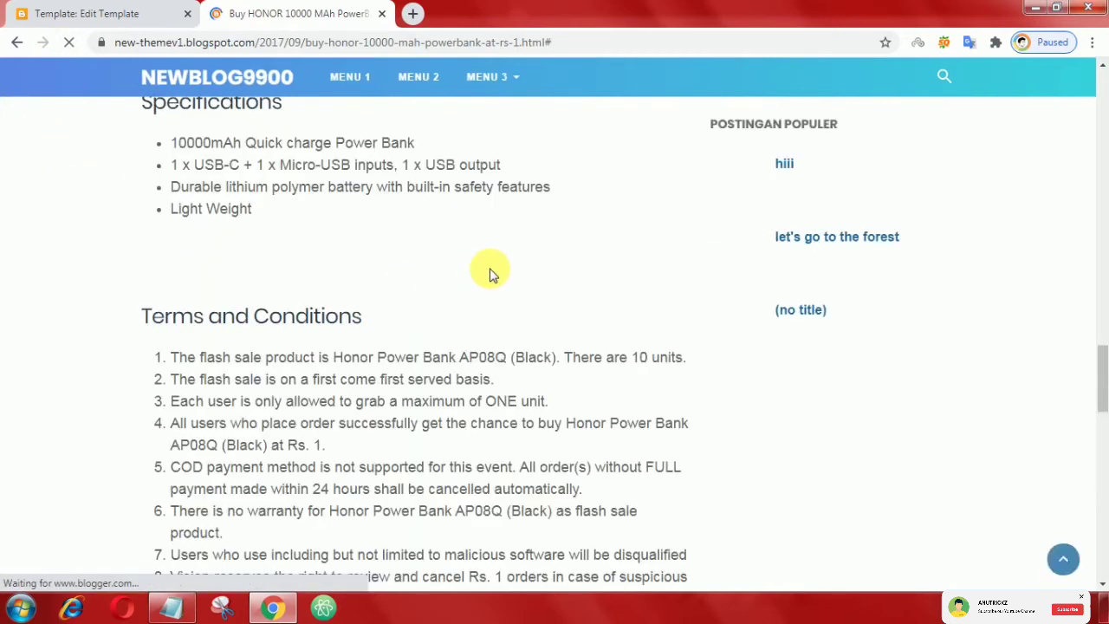
pyautogui.scroll(-3)
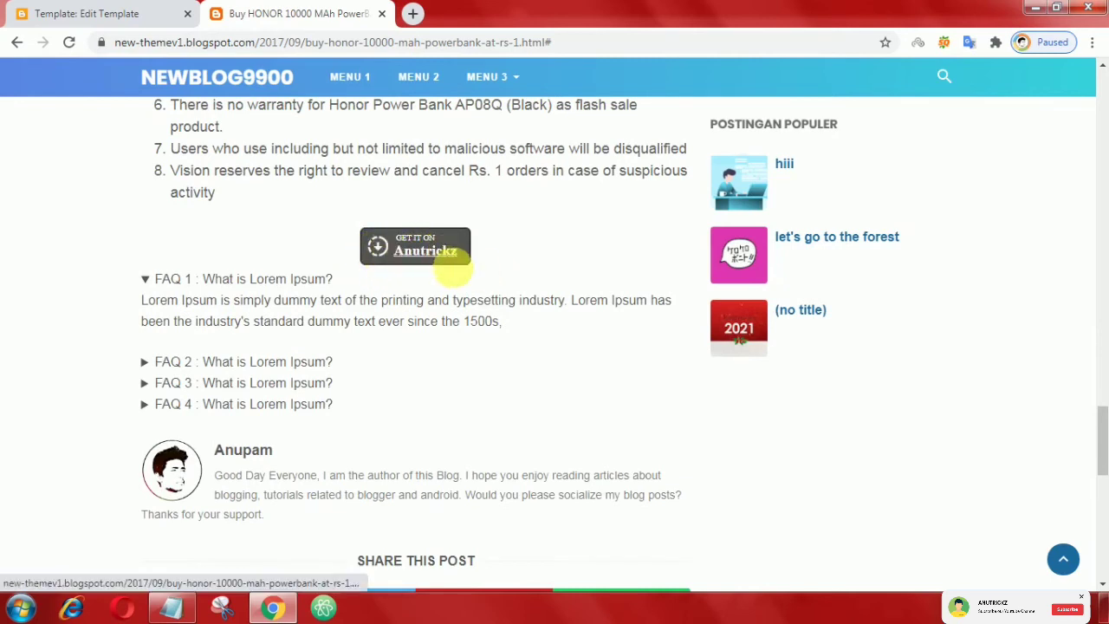
pyautogui.moveTo(424, 280)
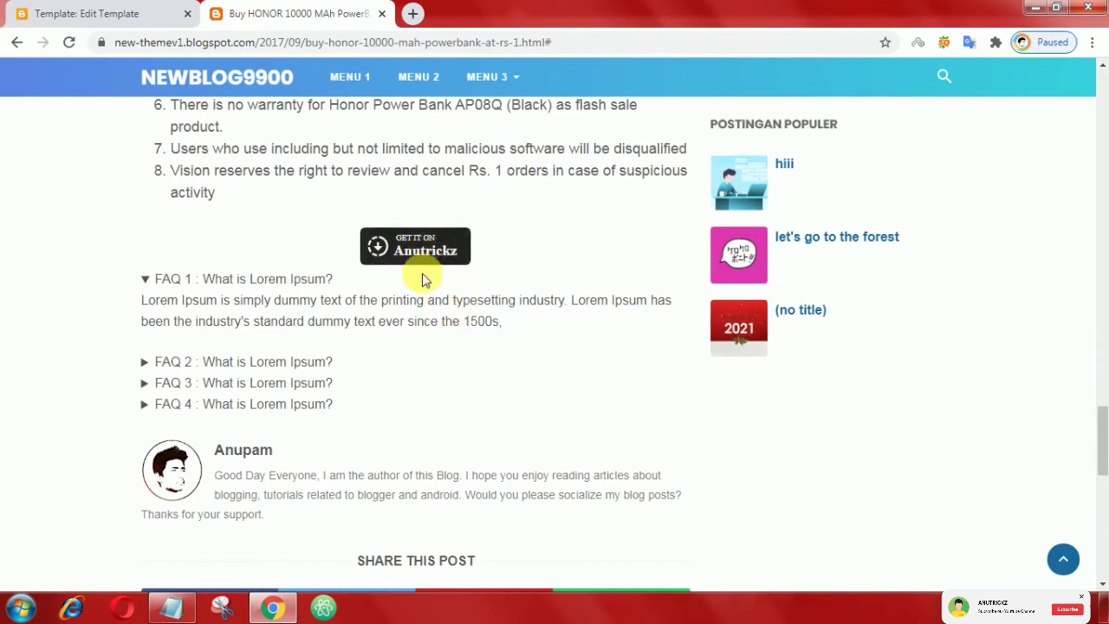